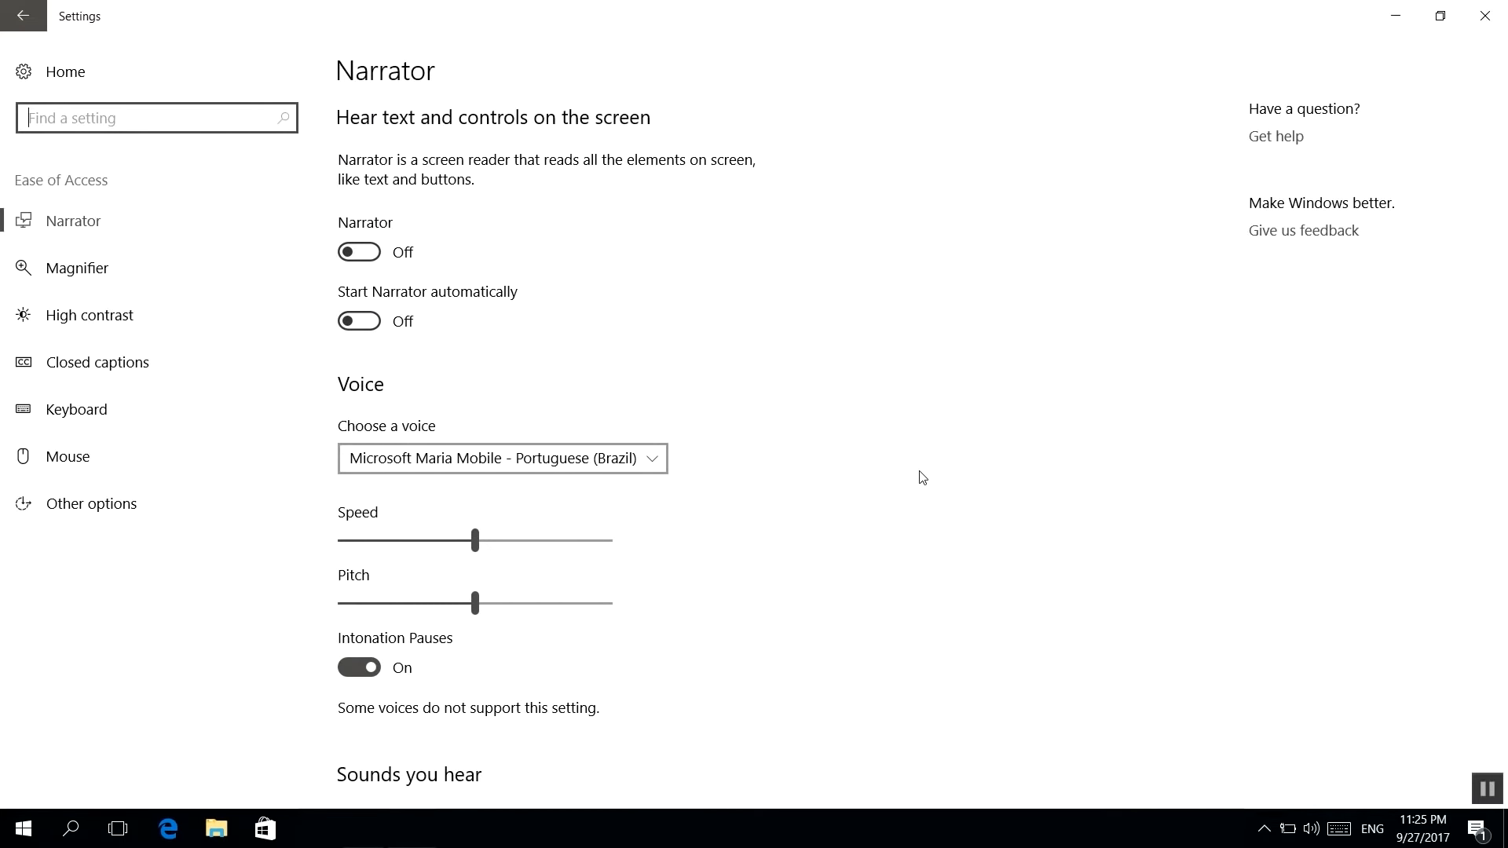
- Choose Microsoft Zira Desktop - English (United States) as the Narrator voice, speed 11, pitch slightly higher
{"action": "left_click", "coordinate": [501, 457]}
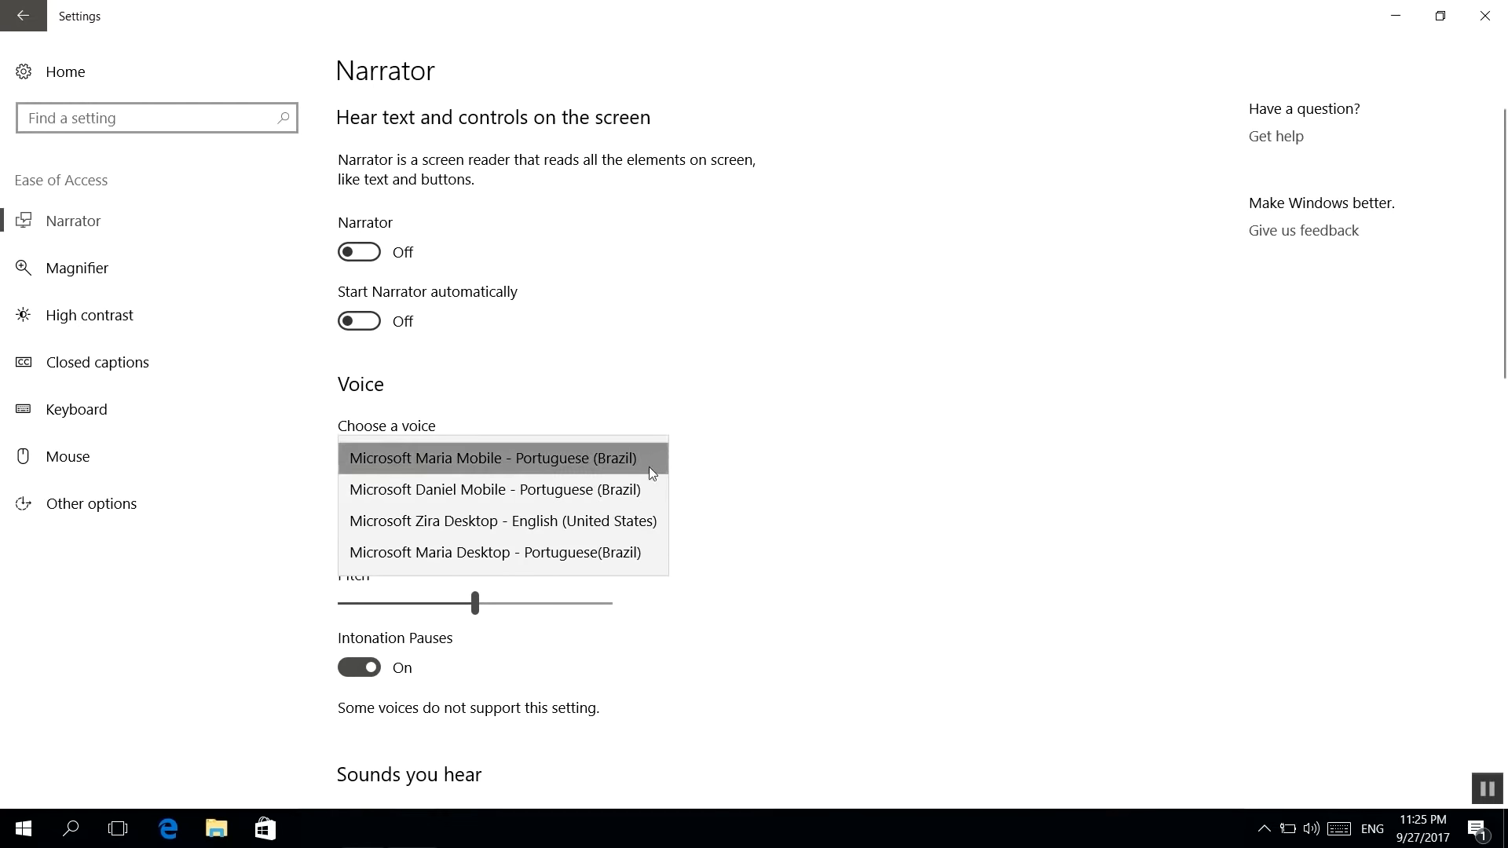
{"action": "left_click", "coordinate": [503, 520]}
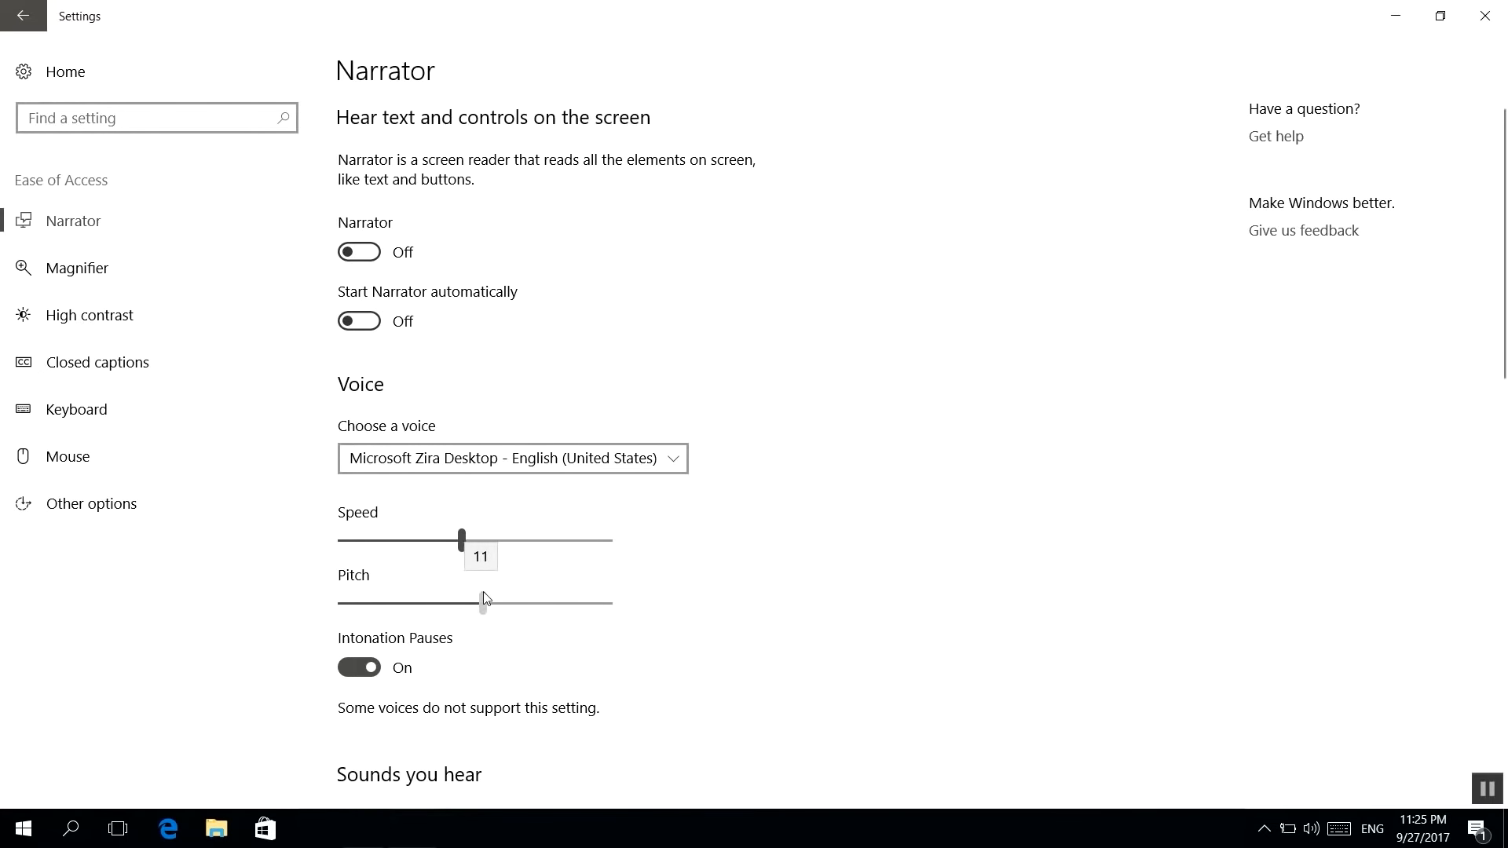
{"action": "scroll", "scroll_direction": "down", "scroll_amount": 3}
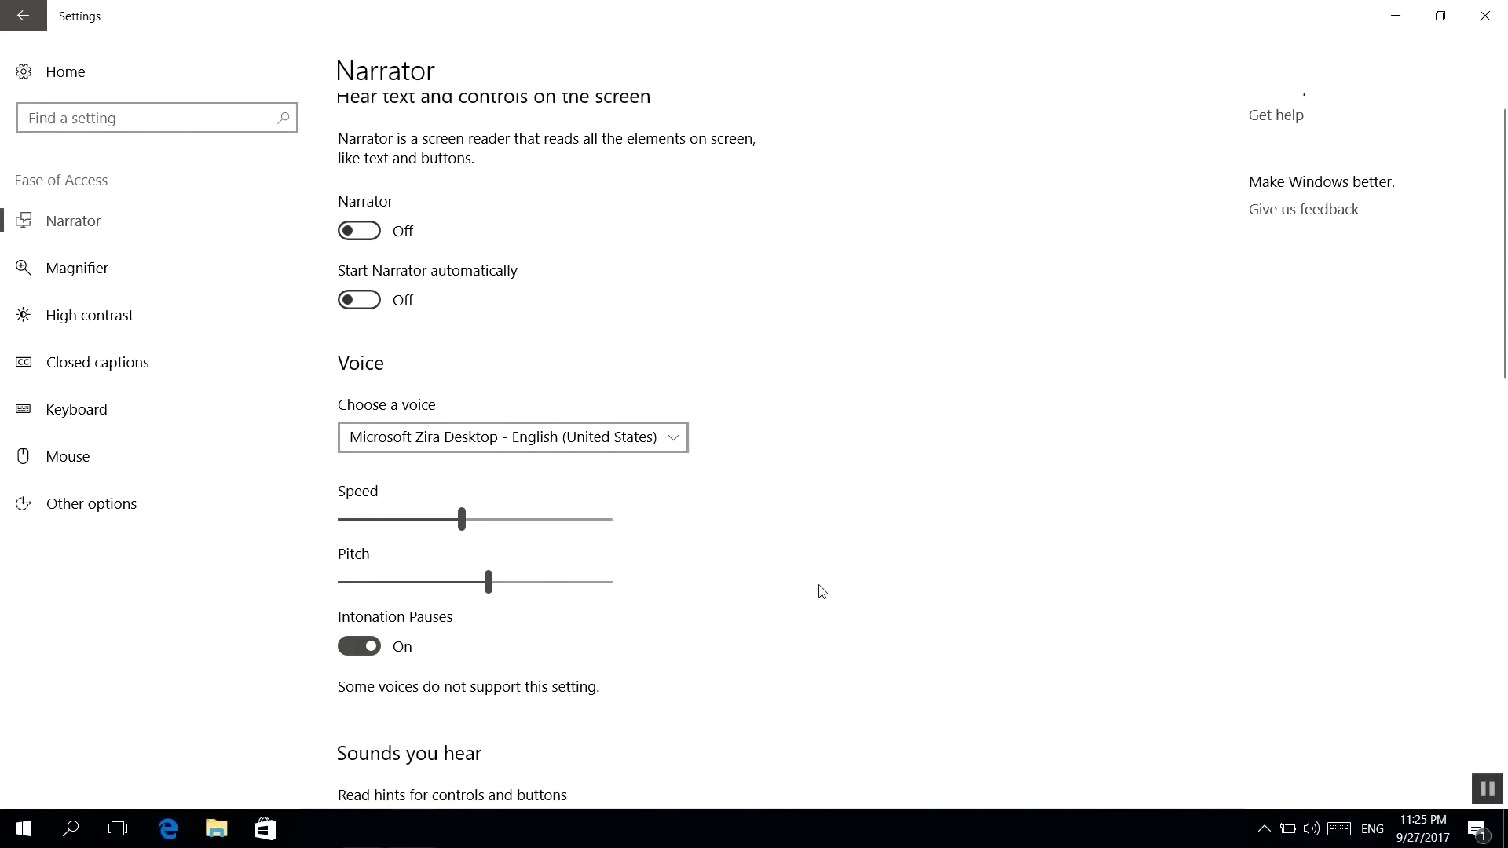
- Review Narrator's Sounds you hear options, then reach the Speech settings page via system search
{"action": "scroll", "scroll_direction": "down", "scroll_amount": 3}
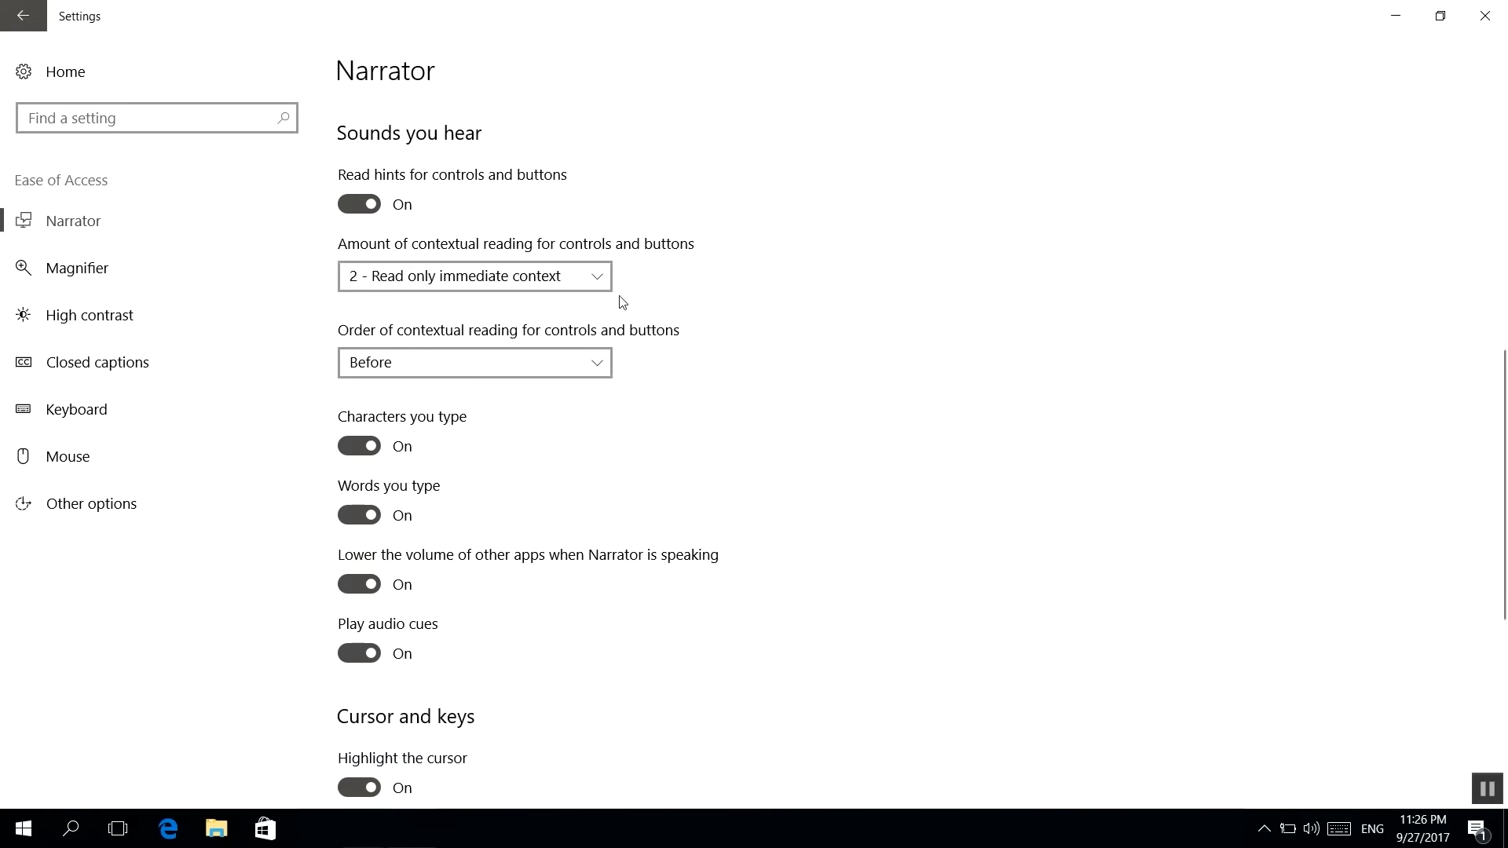
{"action": "mouse_move", "coordinate": [581, 339]}
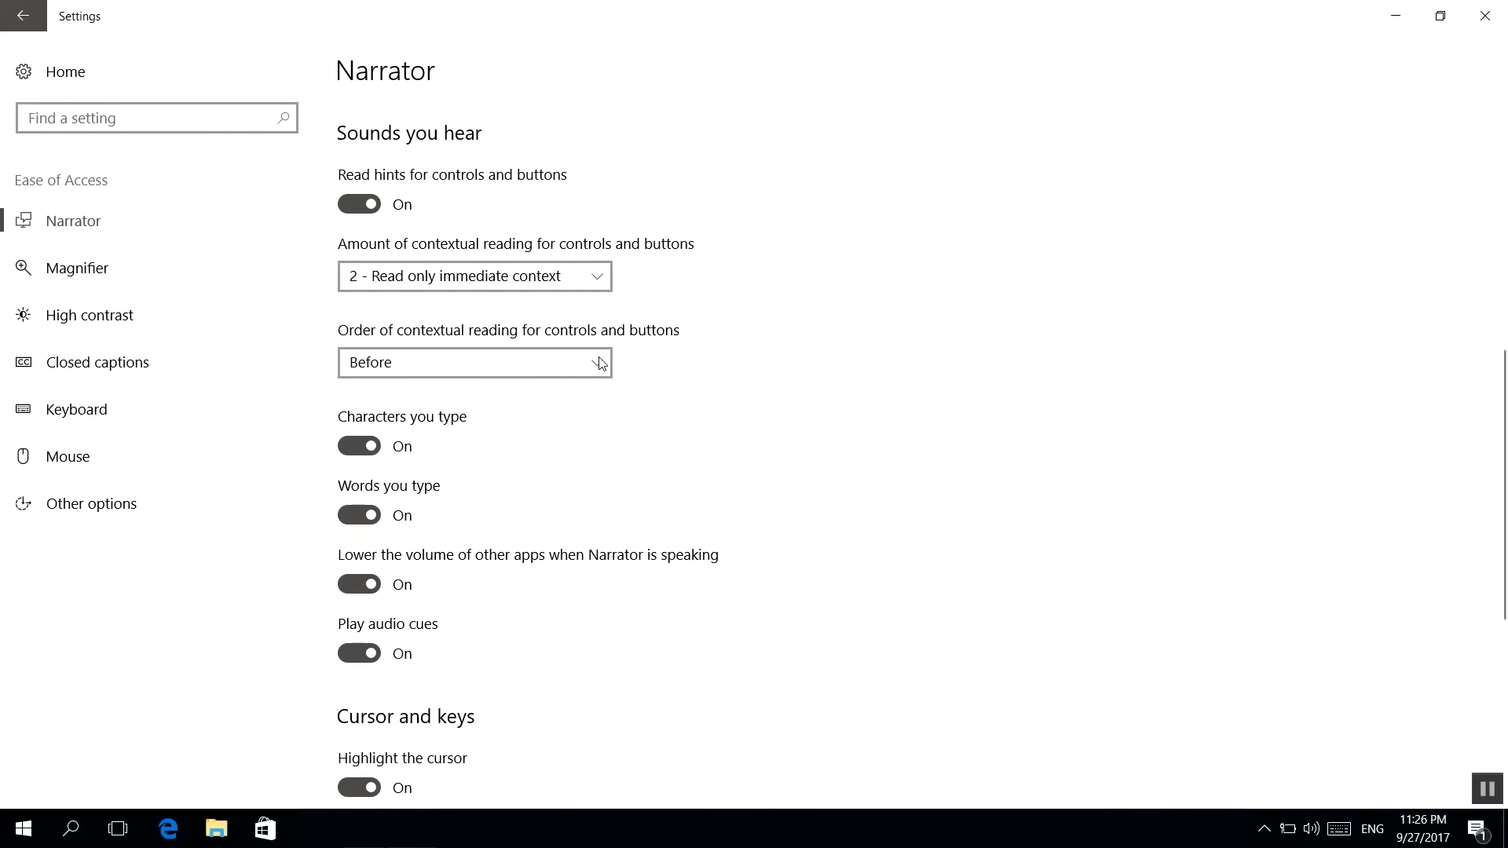
{"action": "key", "text": "ctrl"}
{"action": "type", "text": "sp"}
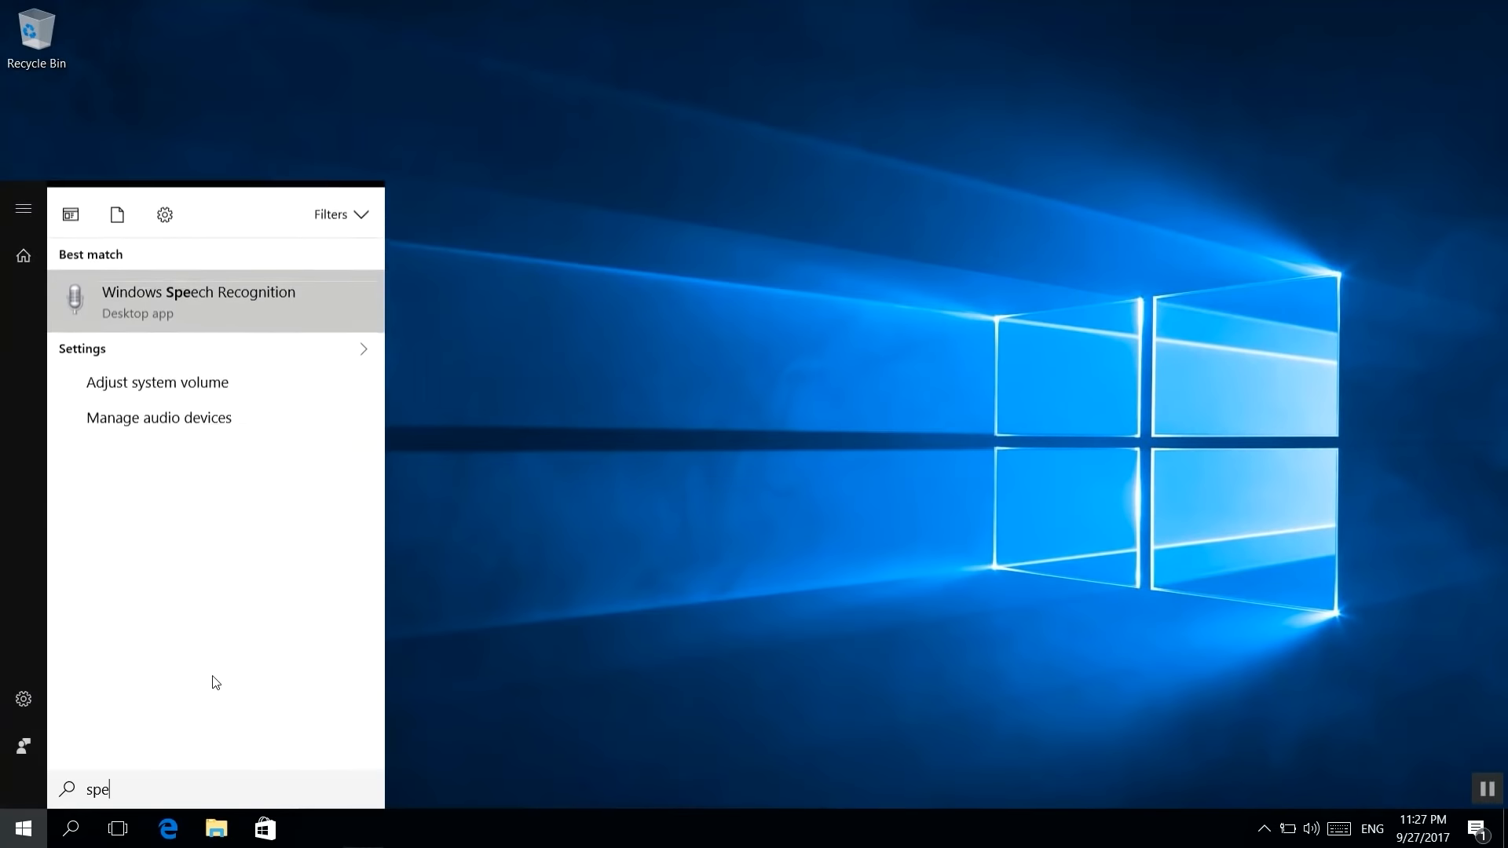
{"action": "type", "text": "ech"}
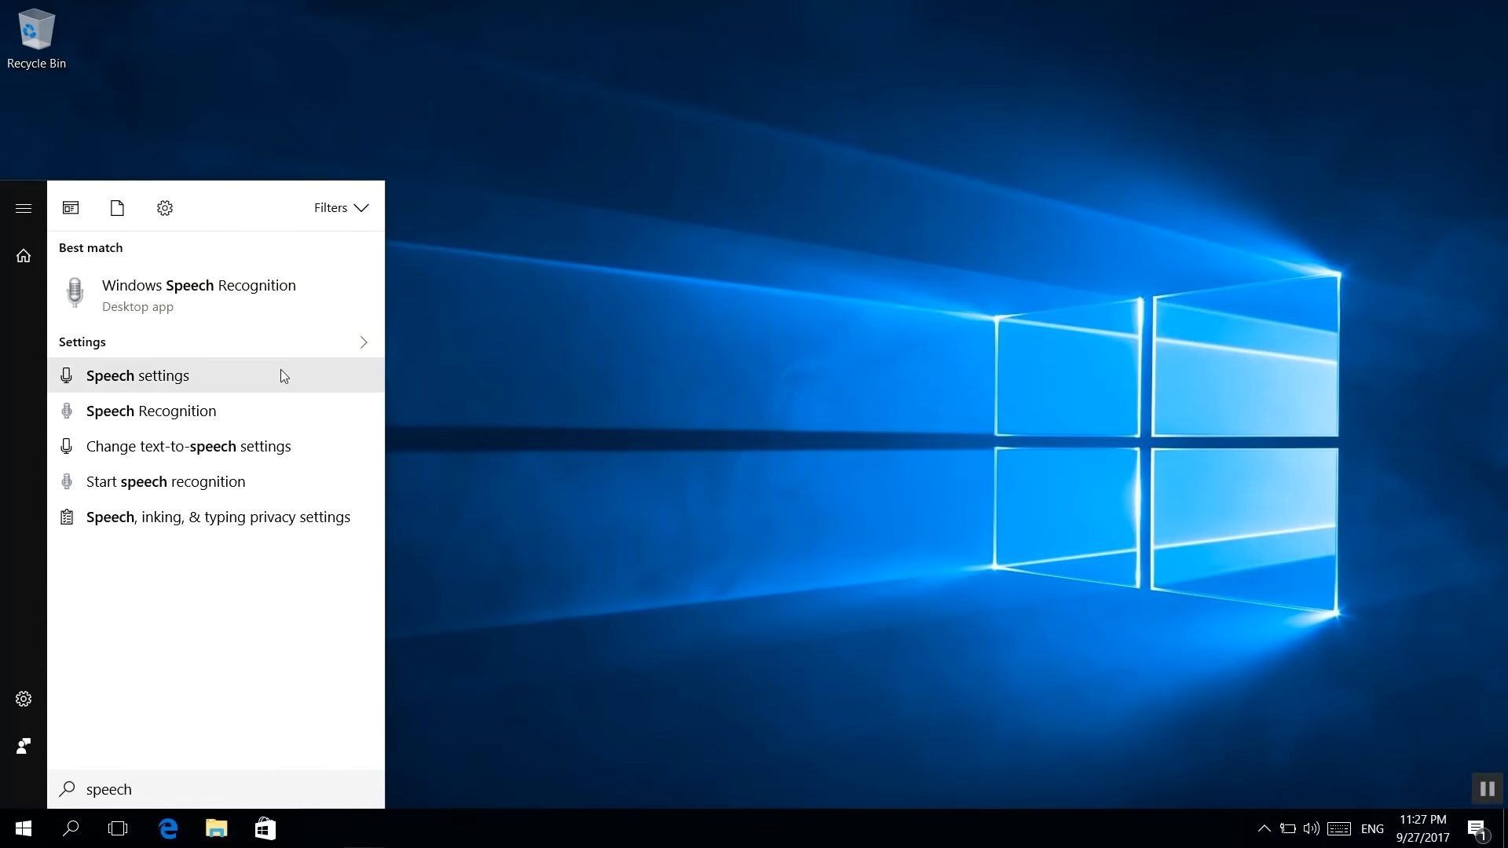
{"action": "left_click", "coordinate": [135, 375]}
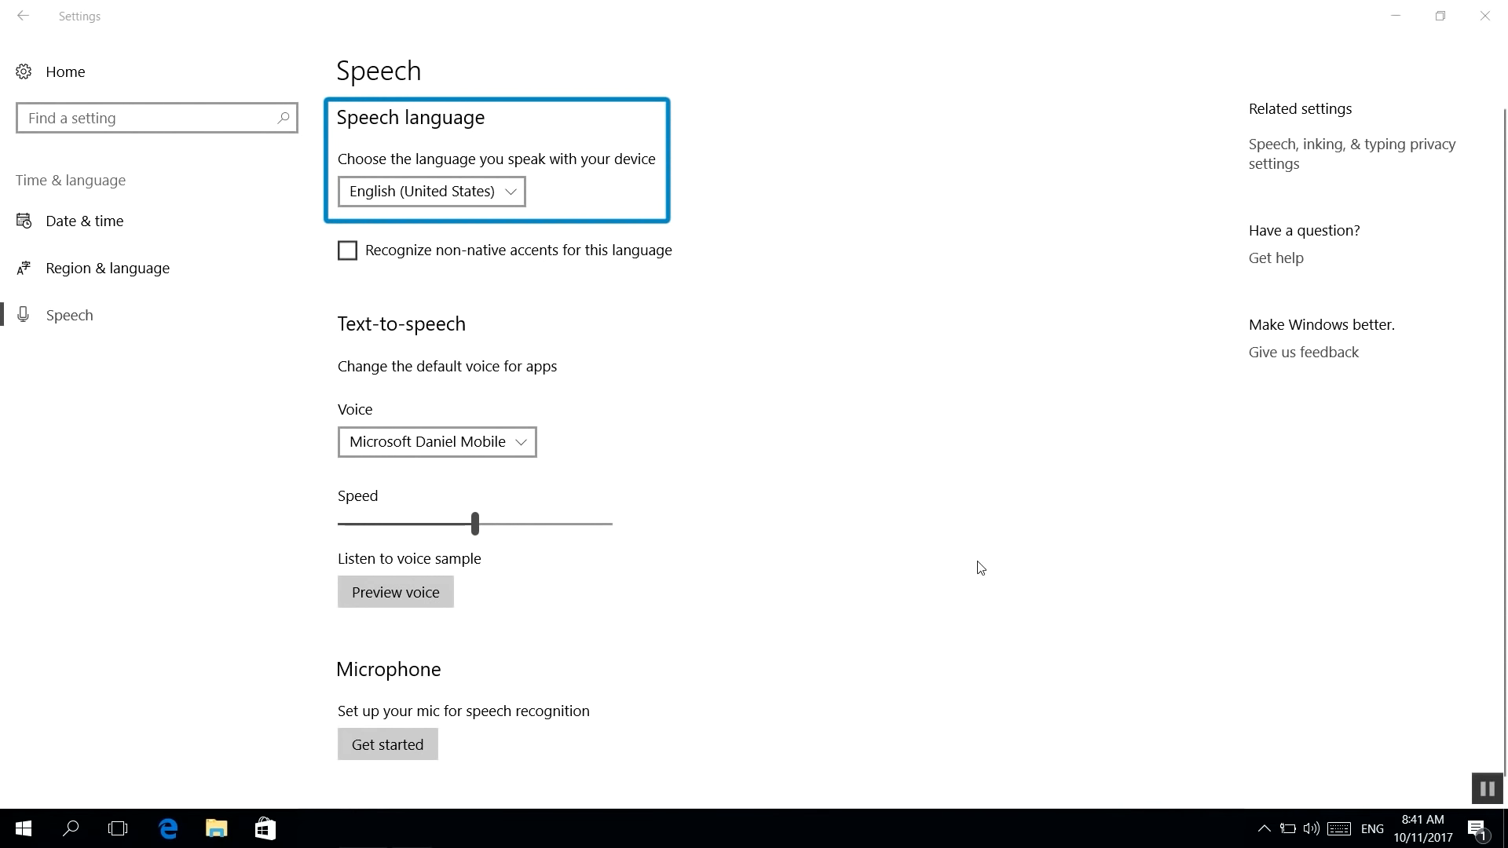
{"action": "mouse_move", "coordinate": [109, 267]}
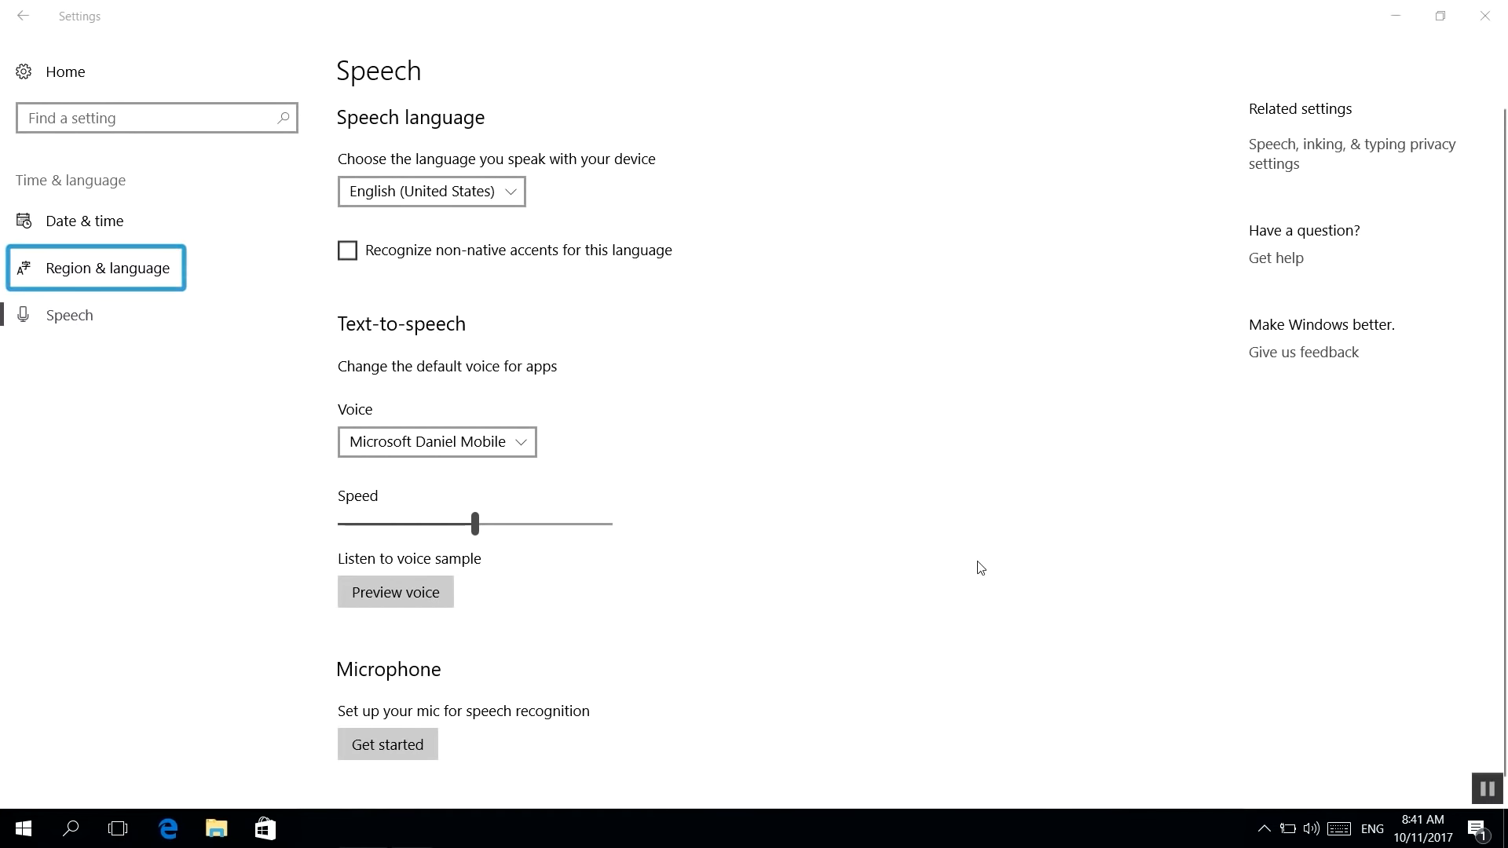
- Pick a text-to-speech voice for apps, then launch the Speech Recognition setup from a 'start speech recognition' search
{"action": "left_click", "coordinate": [437, 442]}
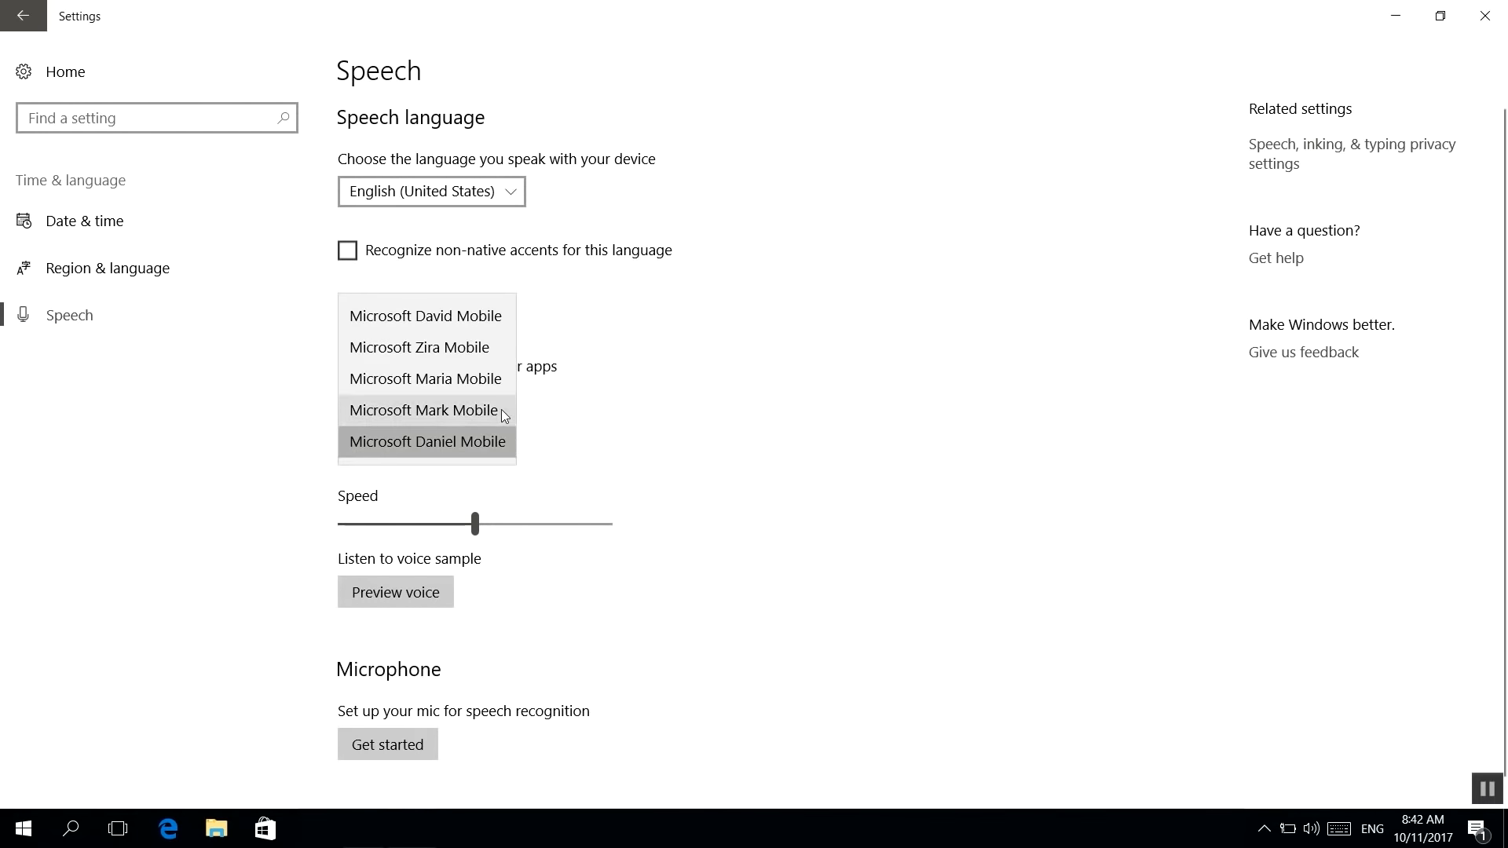
{"action": "left_click", "coordinate": [424, 410]}
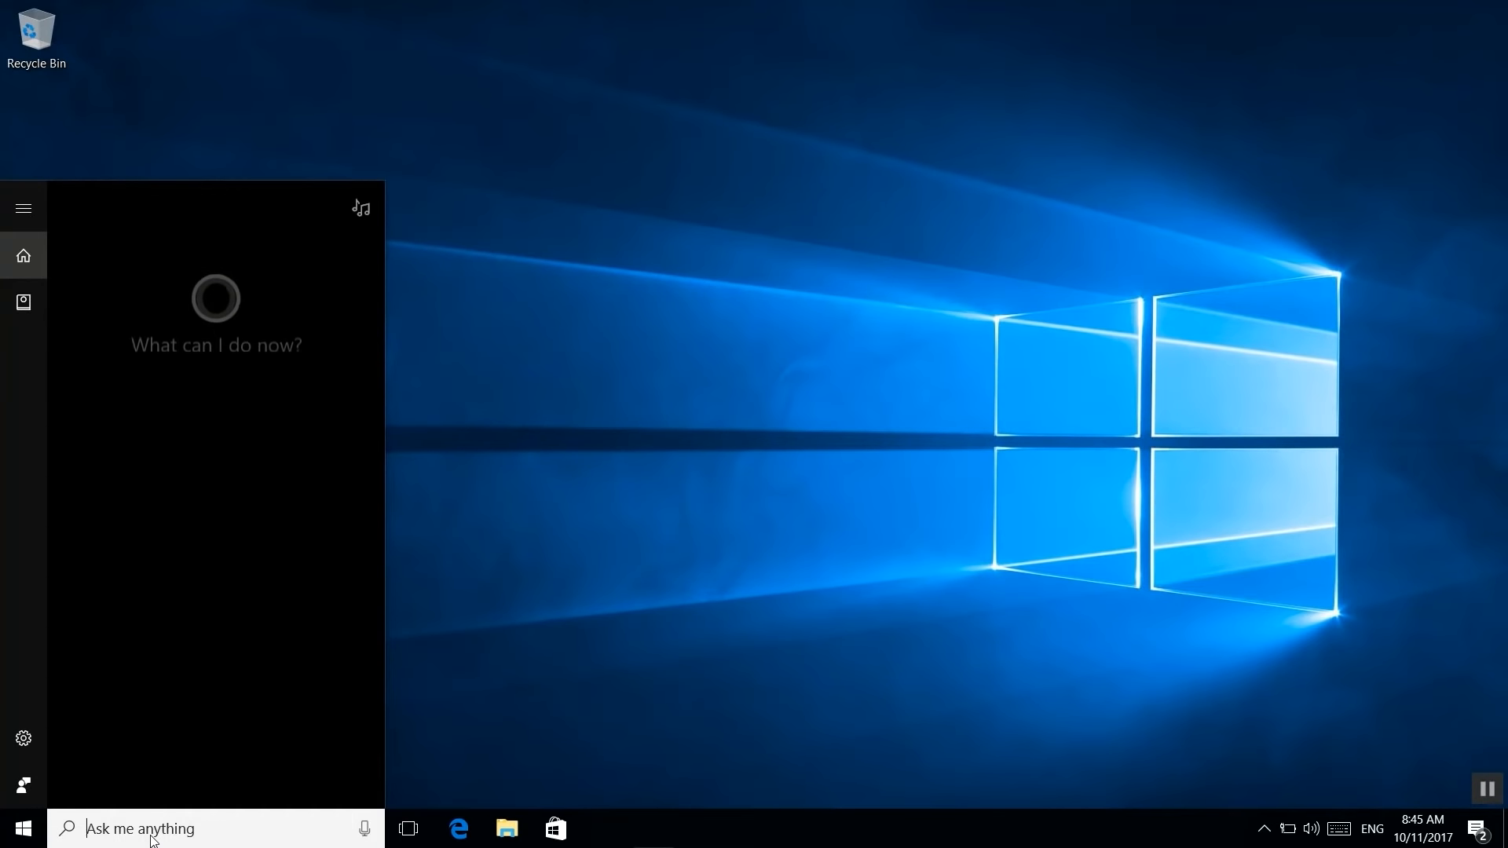
{"action": "type", "text": "start speech recognition"}
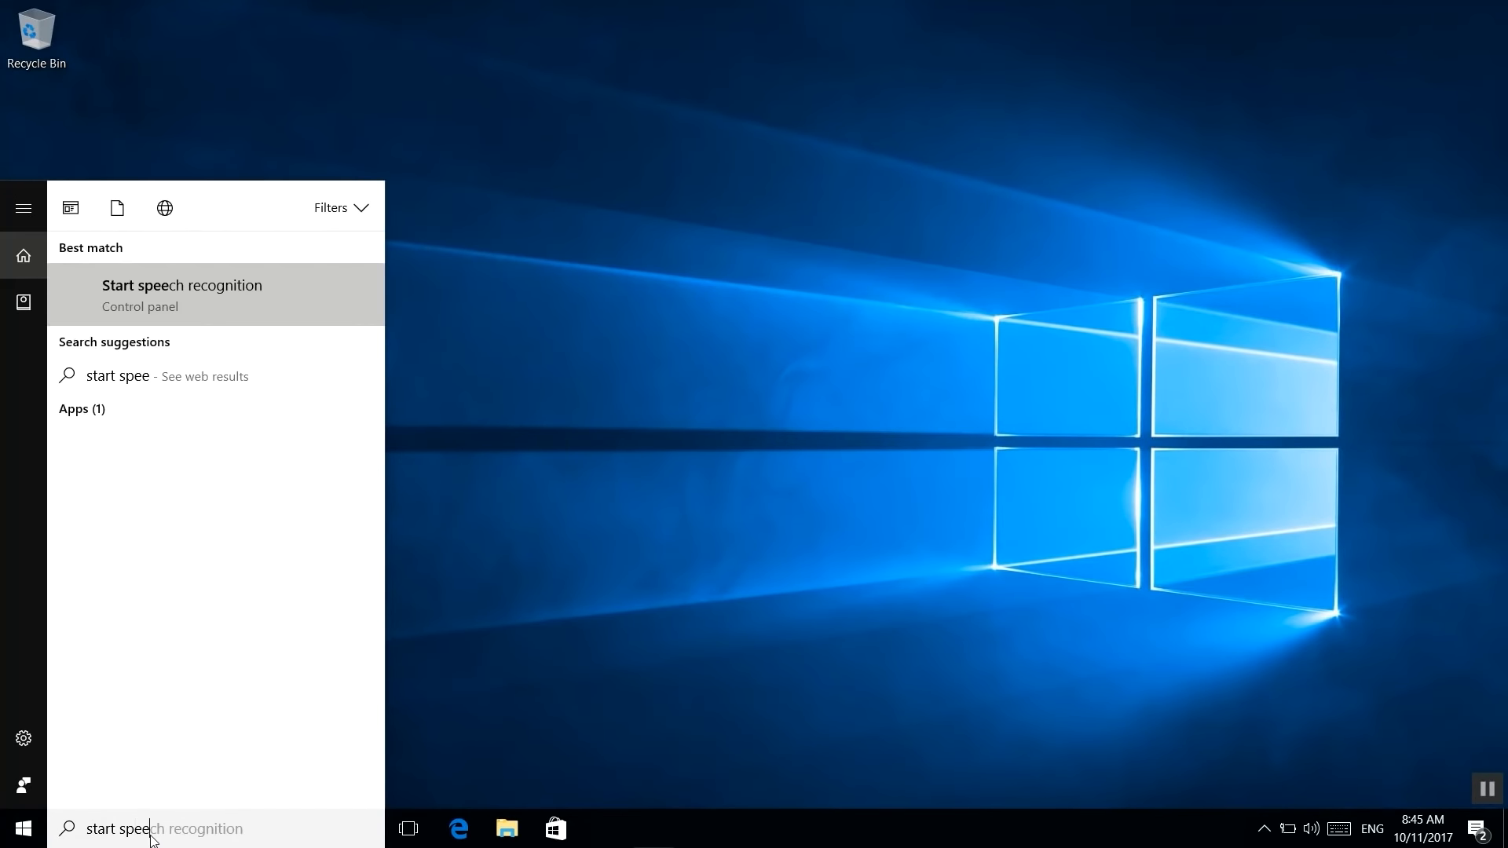
{"action": "left_click", "coordinate": [182, 294]}
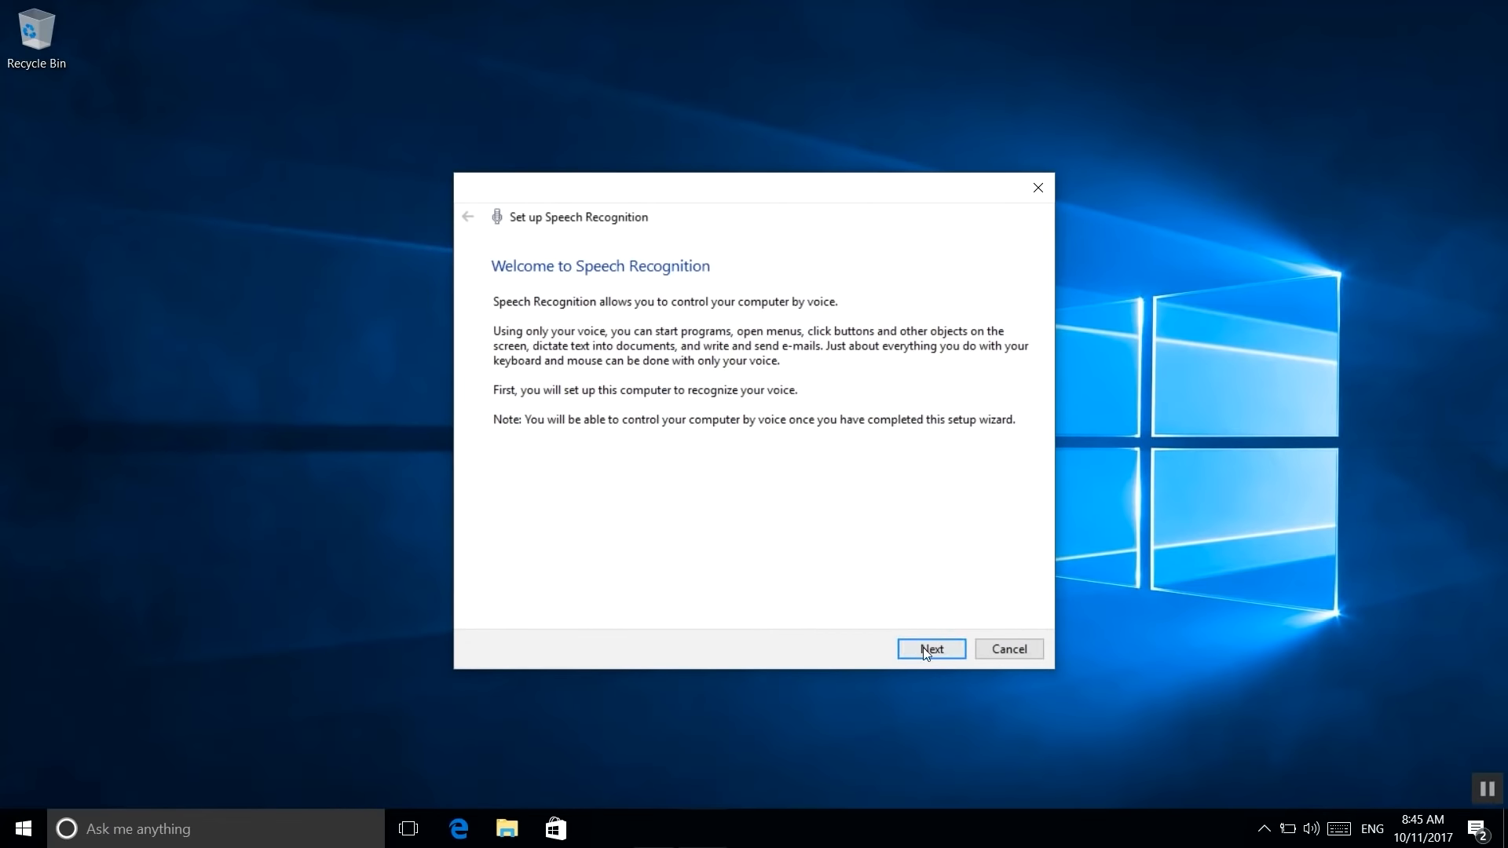
- Advance the wizard with Headset Microphone selected, past placement tips to the volume-adjustment step
{"action": "left_click", "coordinate": [929, 648]}
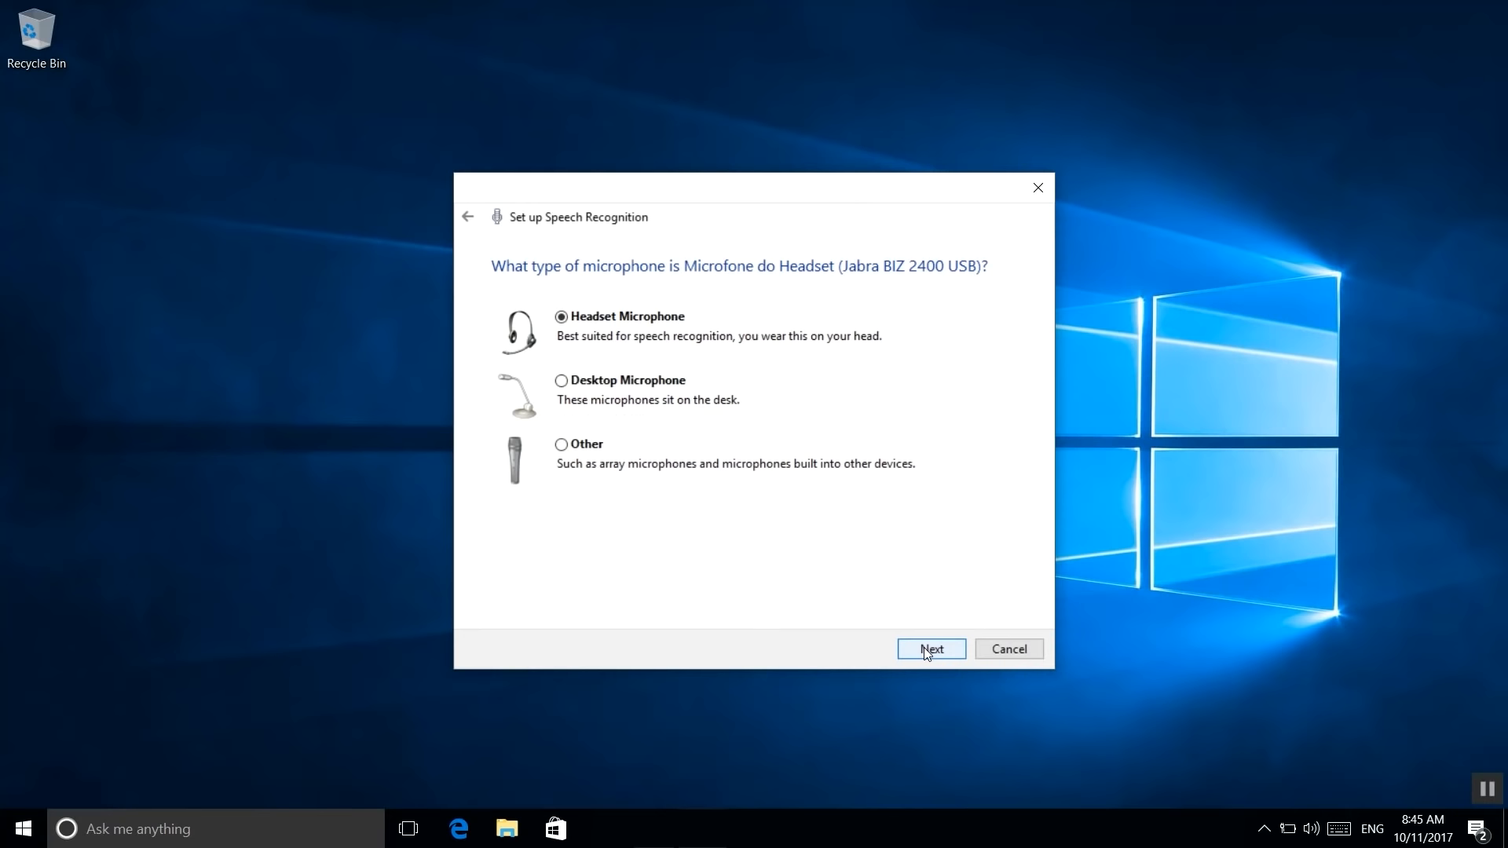
{"action": "left_click", "coordinate": [929, 649]}
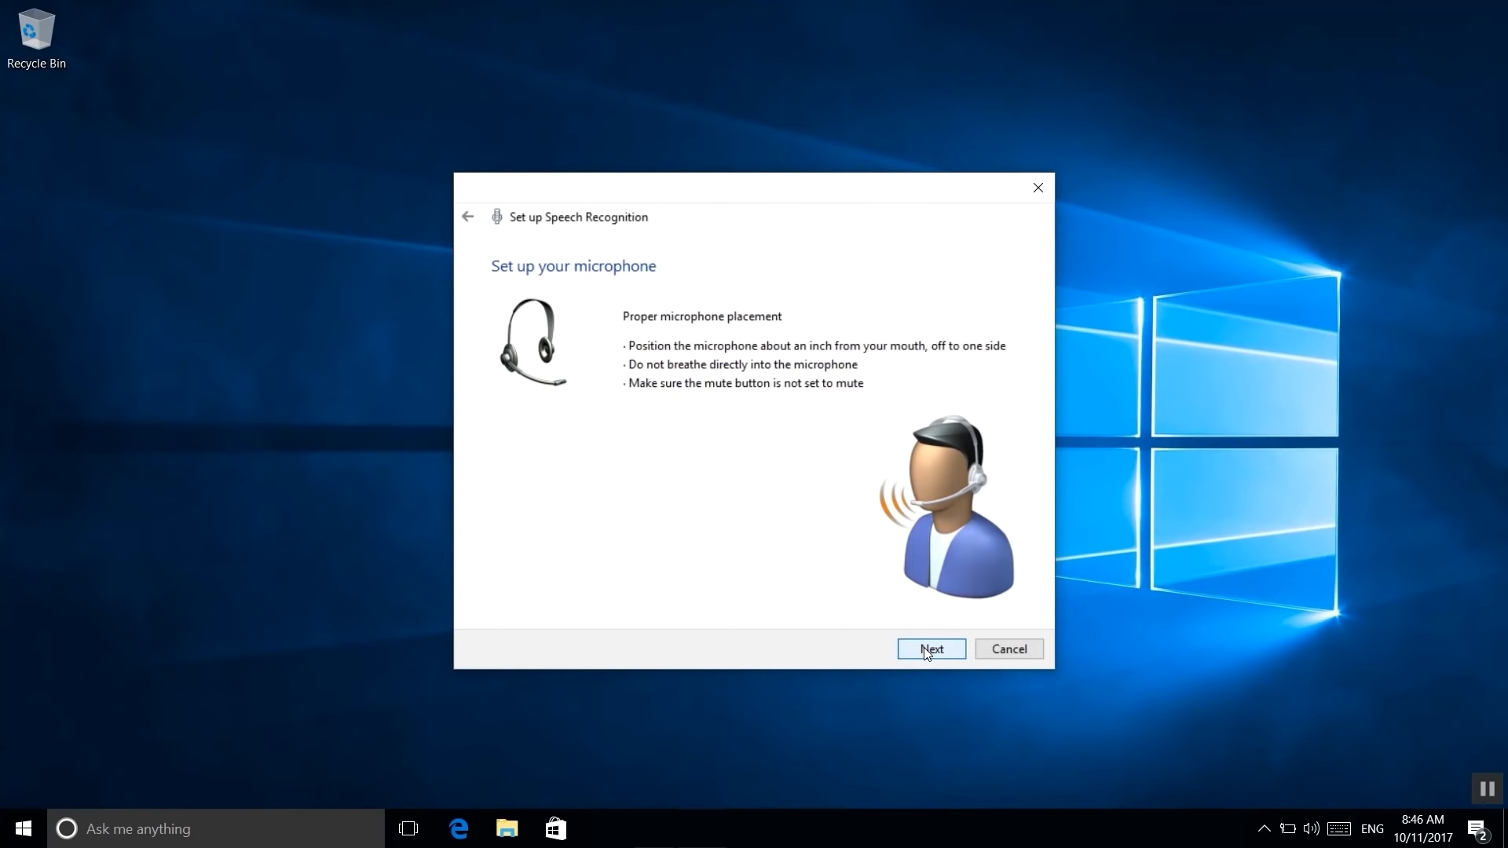
{"action": "left_click", "coordinate": [930, 649]}
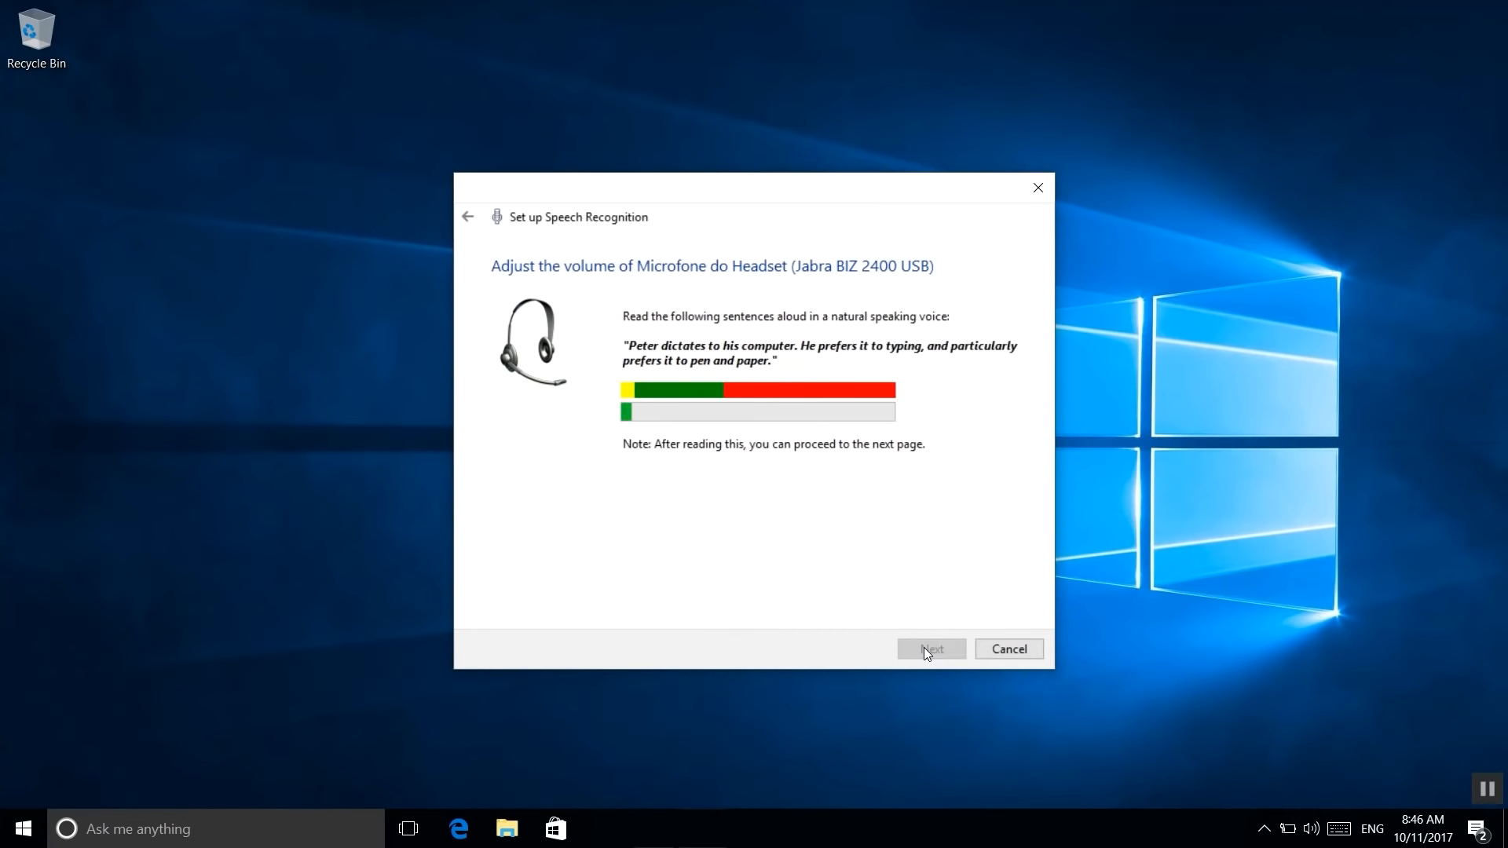